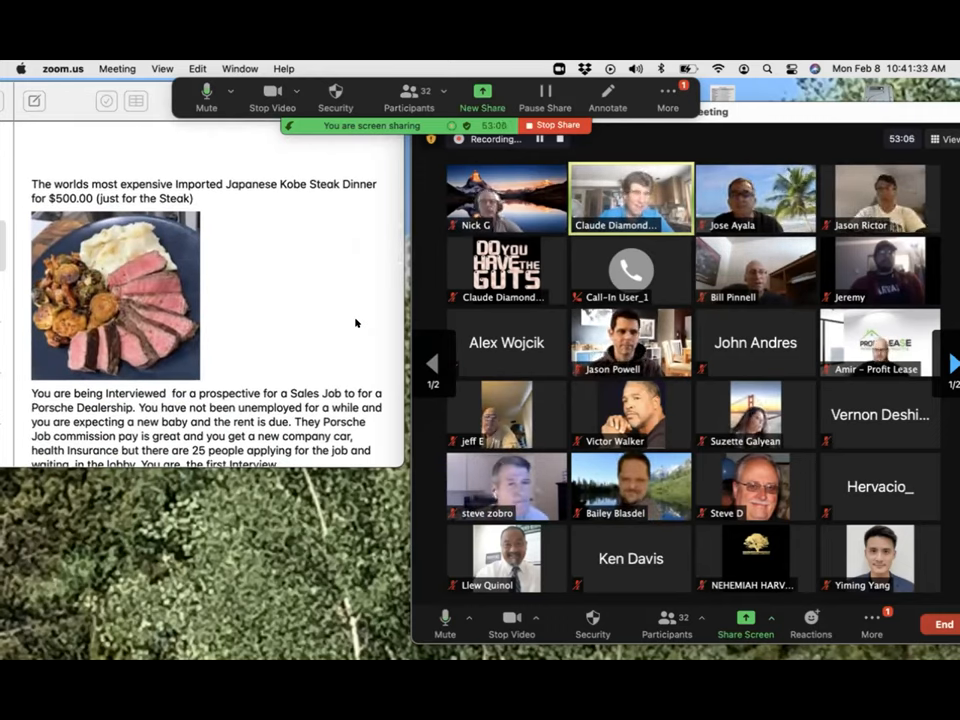
scroll(down, 3)
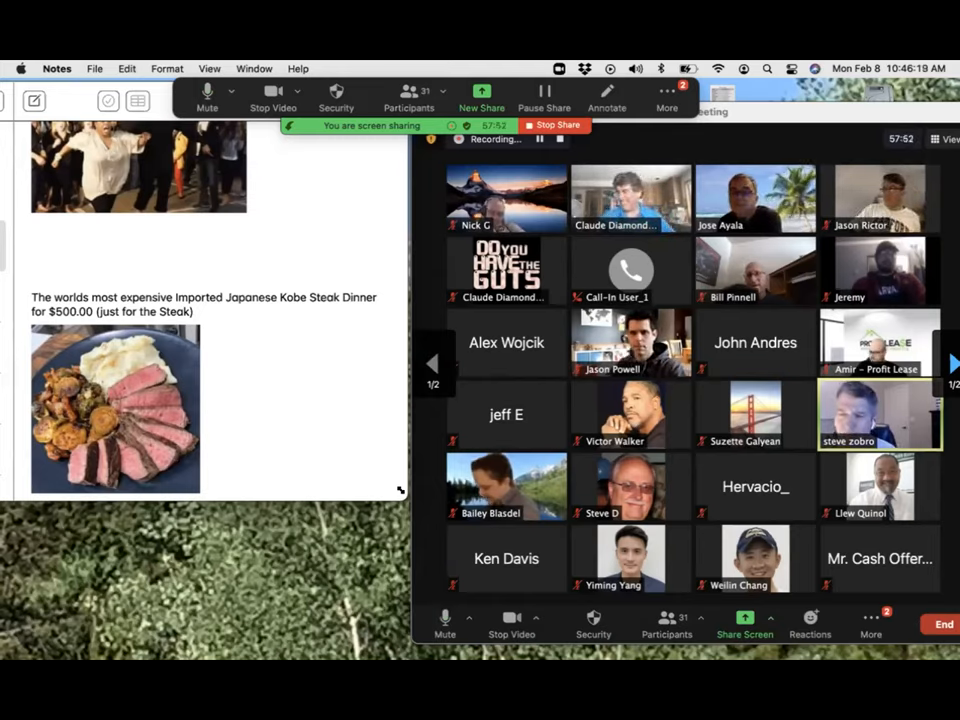
mouse_move(328, 404)
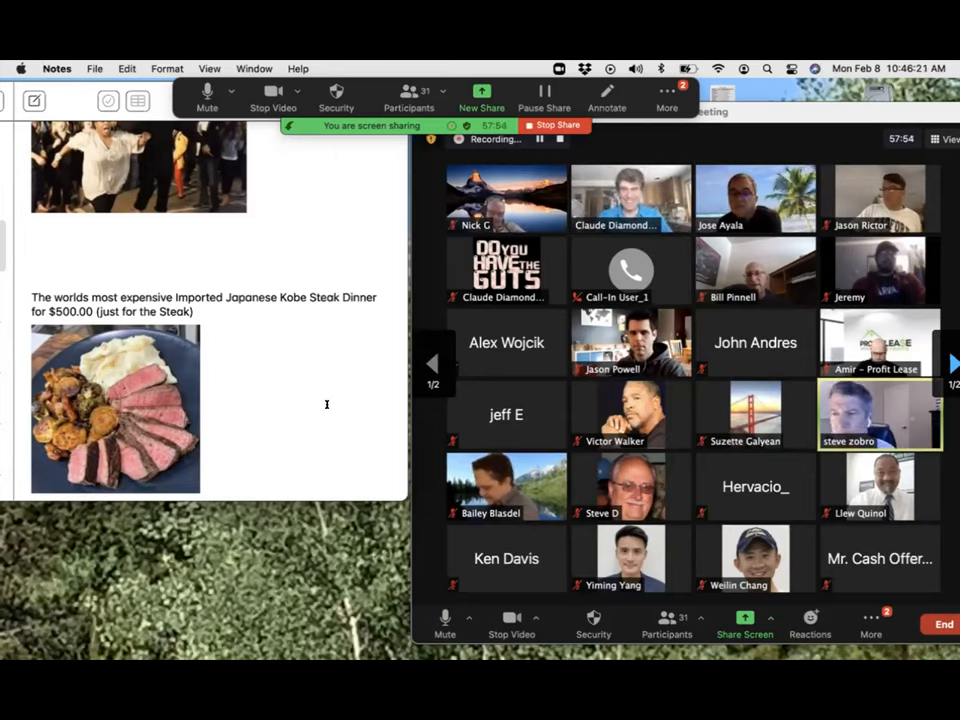